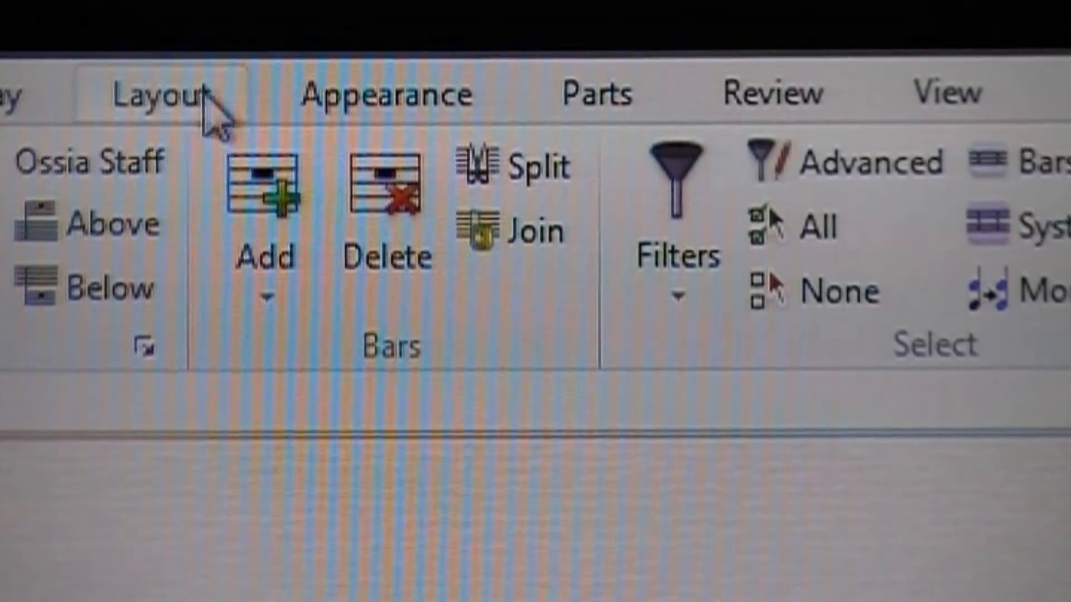
# Step: In Chord Symbols engraving rules, switch major 7th chords from Cmaj7 to the C^ (baseline) style
pyautogui.click(384, 92)
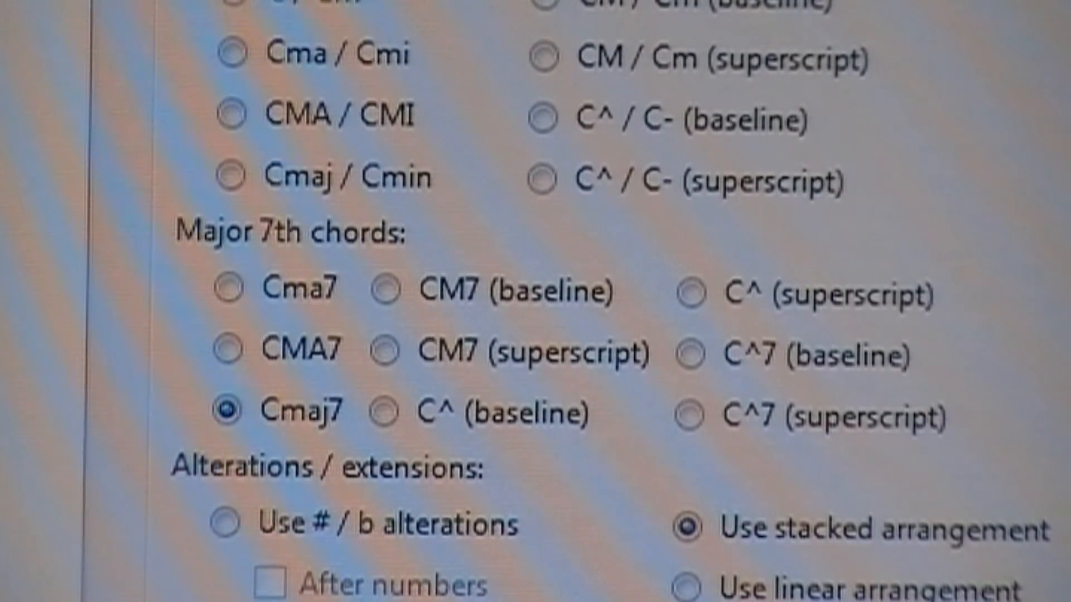
pyautogui.click(382, 412)
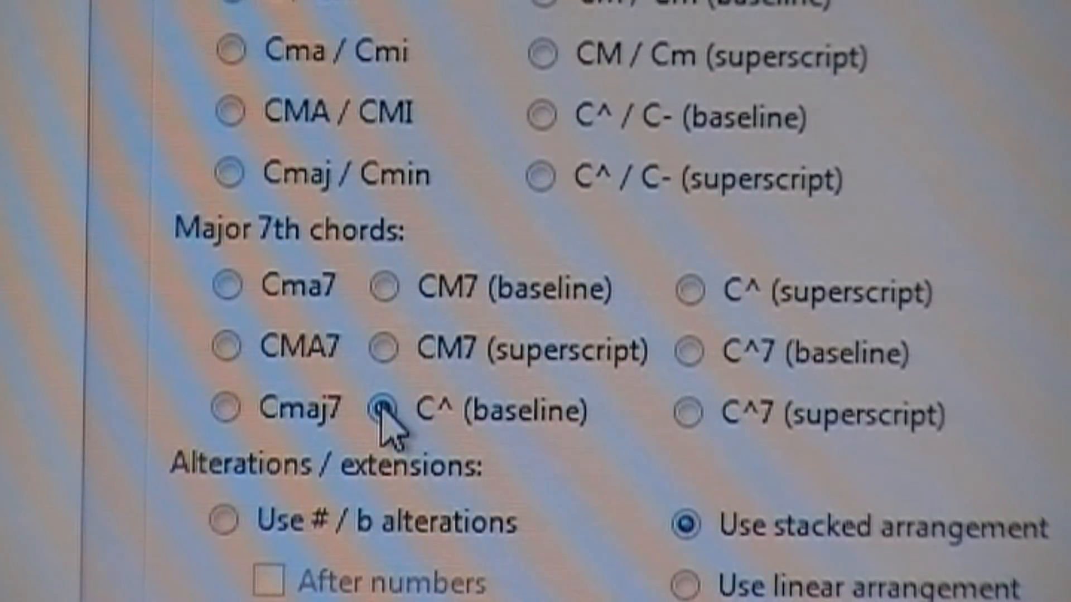